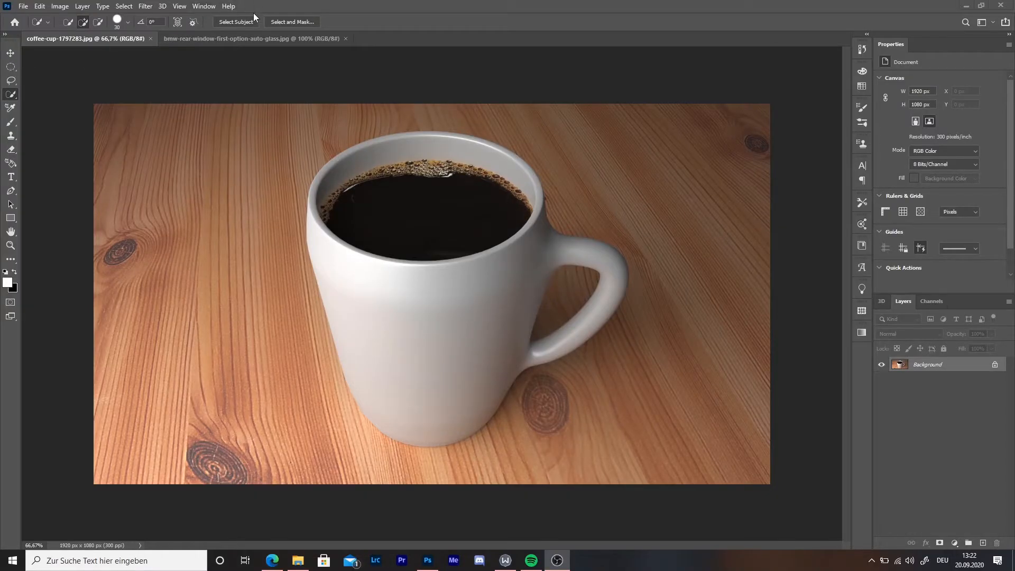
{"action": "mouse_move", "coordinate": [97, 175]}
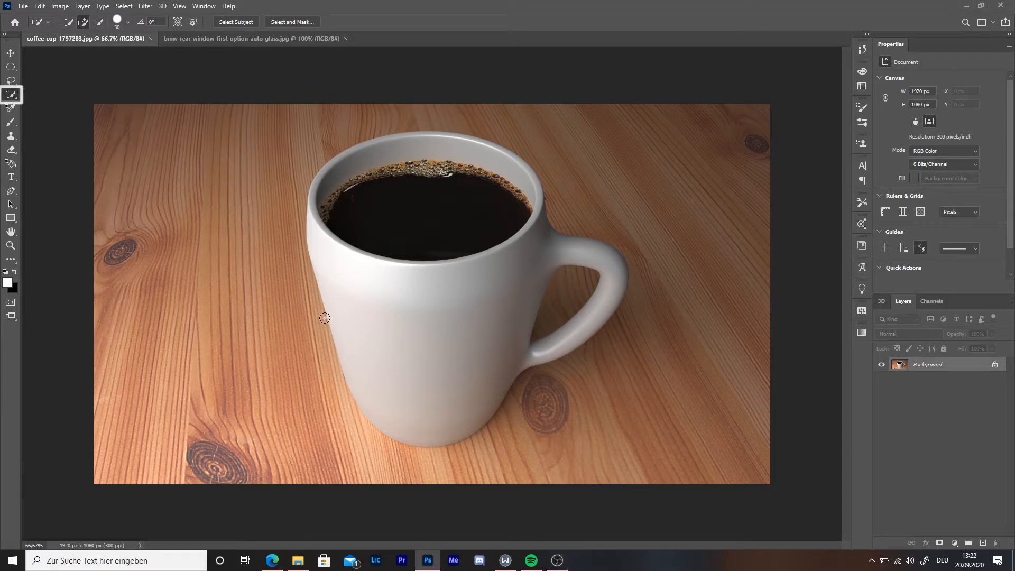
{"action": "mouse_move", "coordinate": [327, 283]}
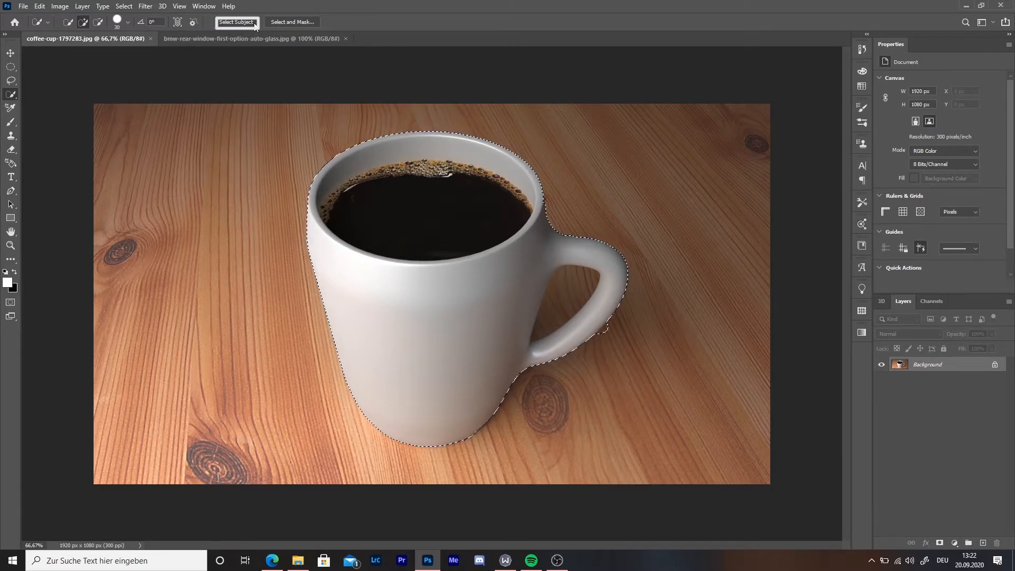
Step: Add a Solid Color fill layer masked to the cup's shape from the adjustment layer menu
{"action": "left_click", "coordinate": [235, 21]}
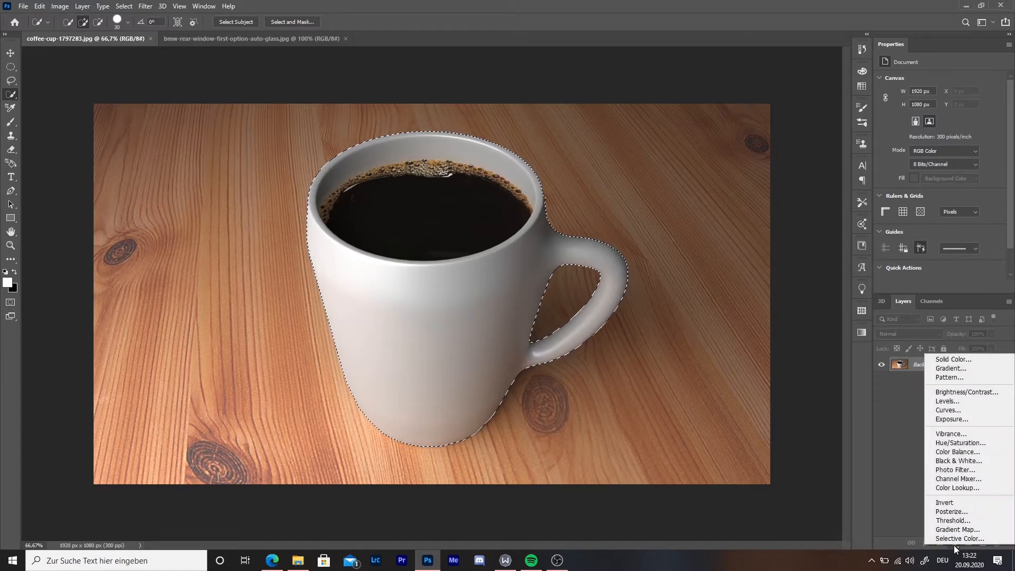
{"action": "mouse_move", "coordinate": [951, 368]}
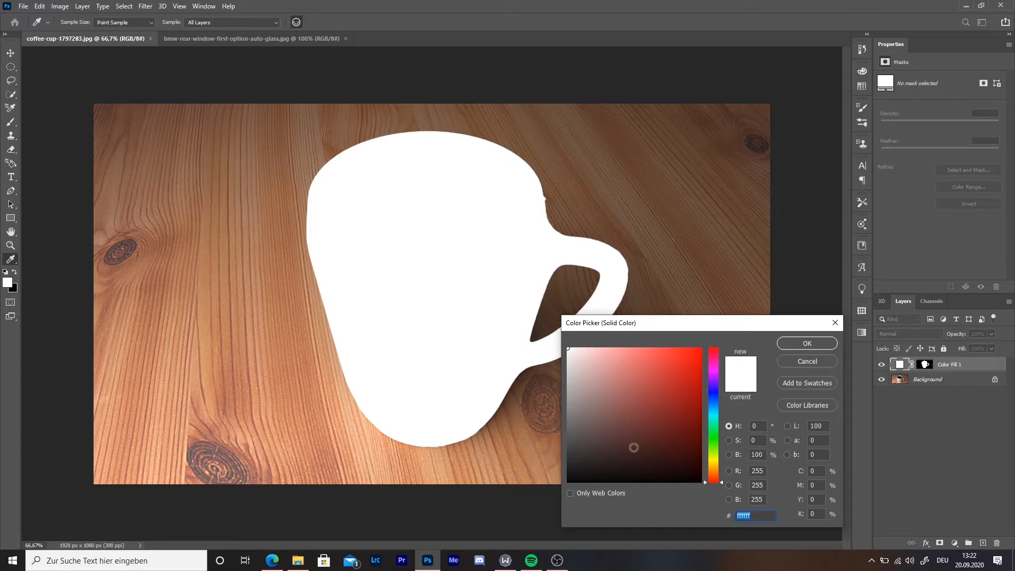
Step: Set the cup's fill colour to pure red (ff0000) in the Color Picker
{"action": "left_click", "coordinate": [634, 443]}
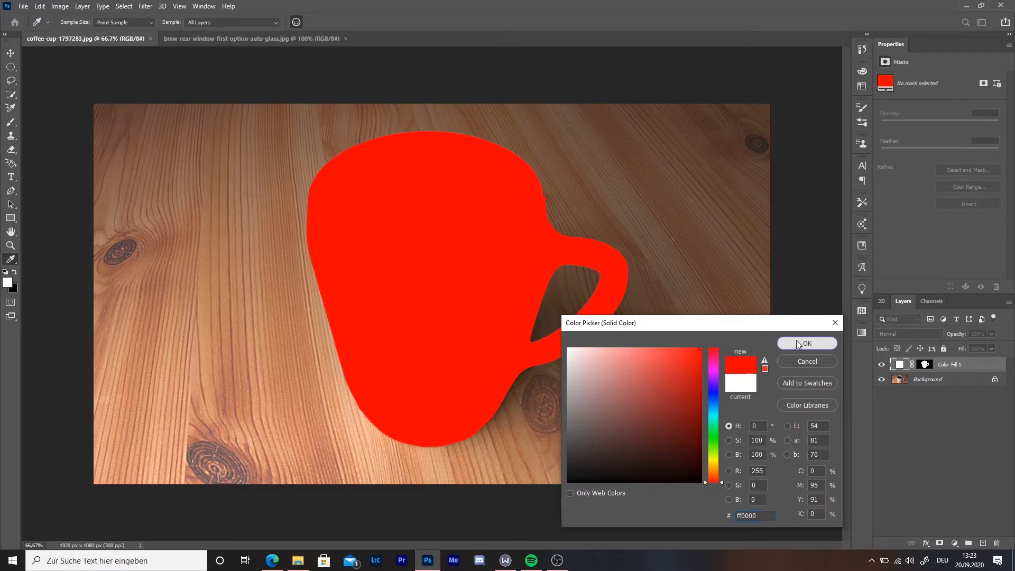
{"action": "left_click", "coordinate": [806, 343]}
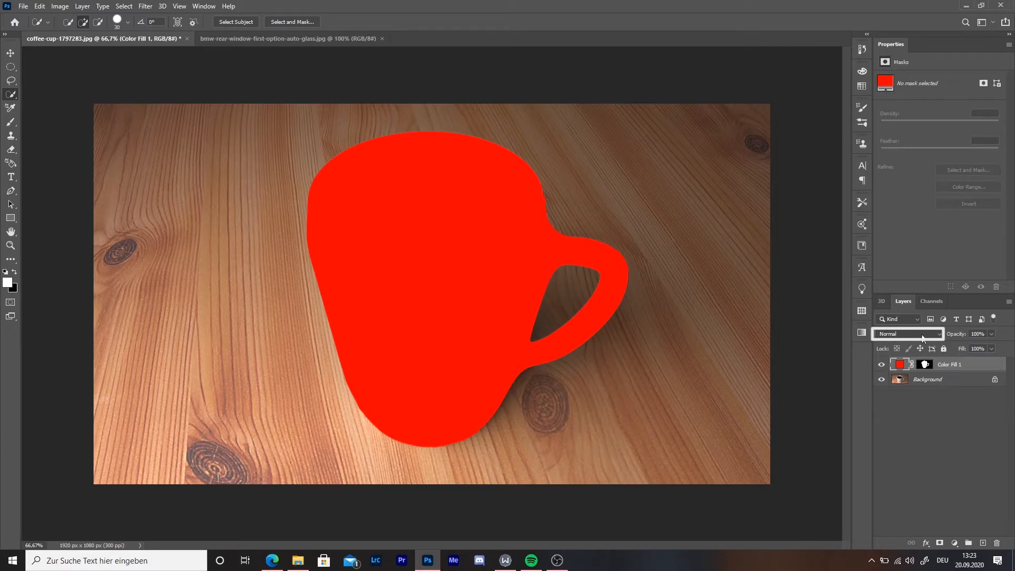
{"action": "mouse_move", "coordinate": [913, 335]}
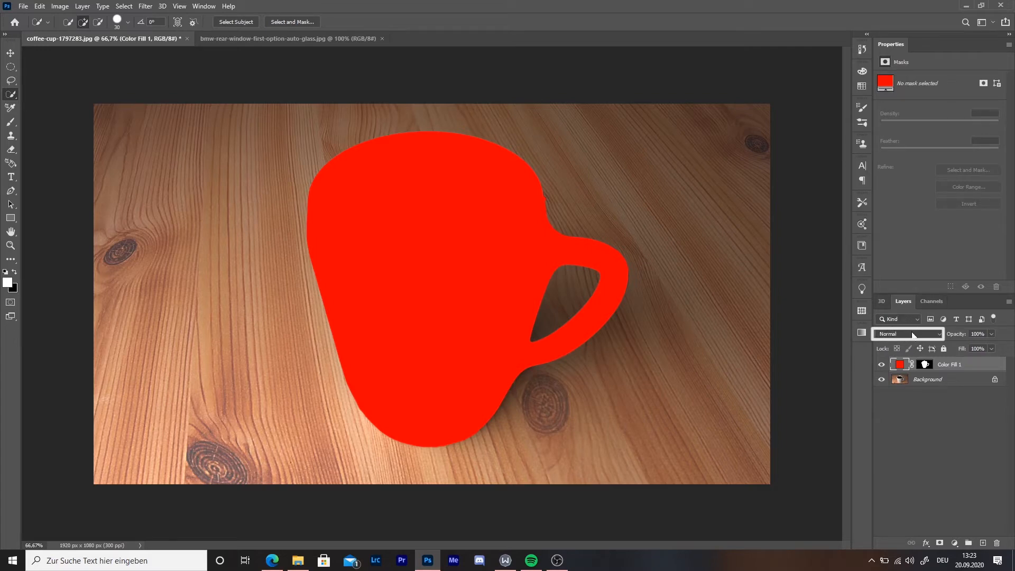
Step: Set the red fill layer's blend mode to Darken so the cup's shading shows through
{"action": "left_click", "coordinate": [906, 333]}
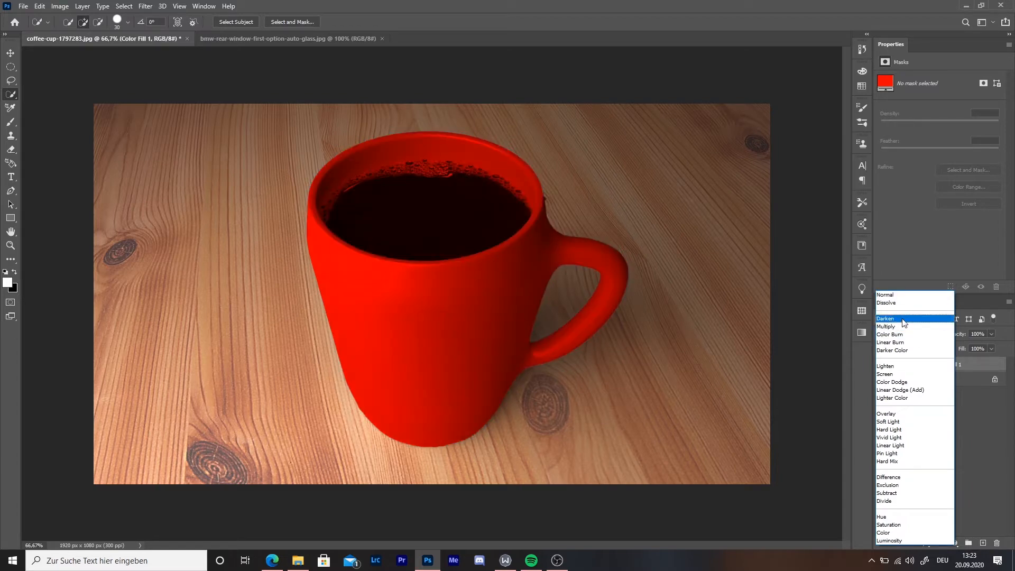
{"action": "left_click", "coordinate": [885, 319]}
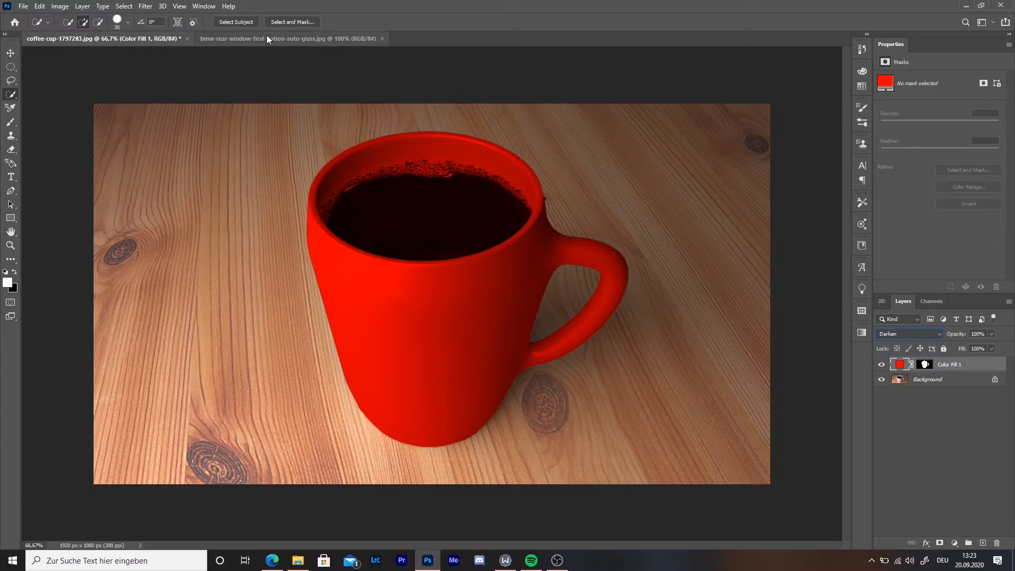
Step: Switch to the BMW photo and select the car as the subject
{"action": "left_click", "coordinate": [287, 38]}
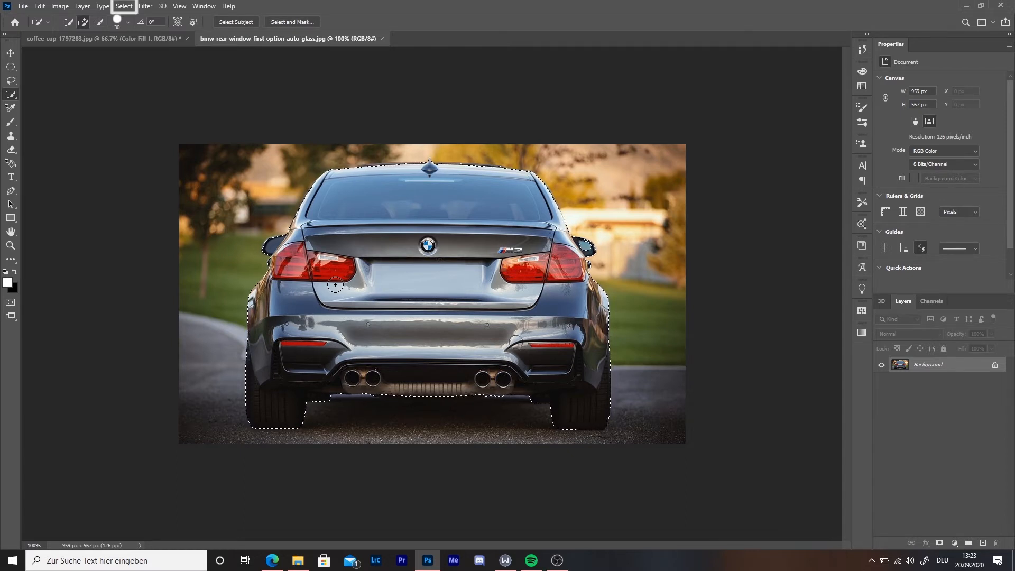
{"action": "key", "text": "alt+ctrl+r"}
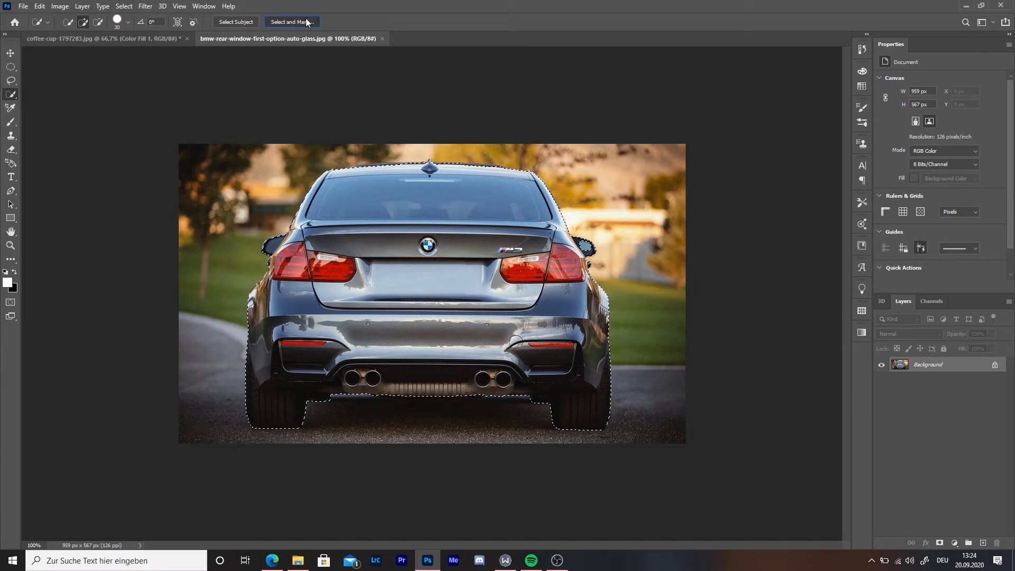
Step: In Select and Mask, subtract the road under the exhausts and bumper and raise the overlay opacity
{"action": "left_click", "coordinate": [291, 21]}
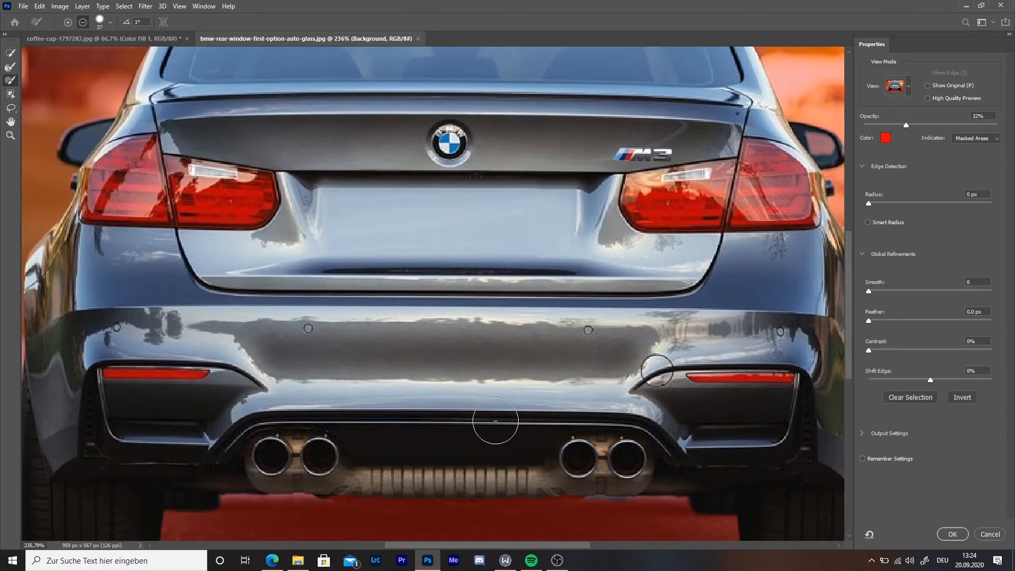
{"action": "scroll", "scroll_direction": "down", "scroll_amount": 3}
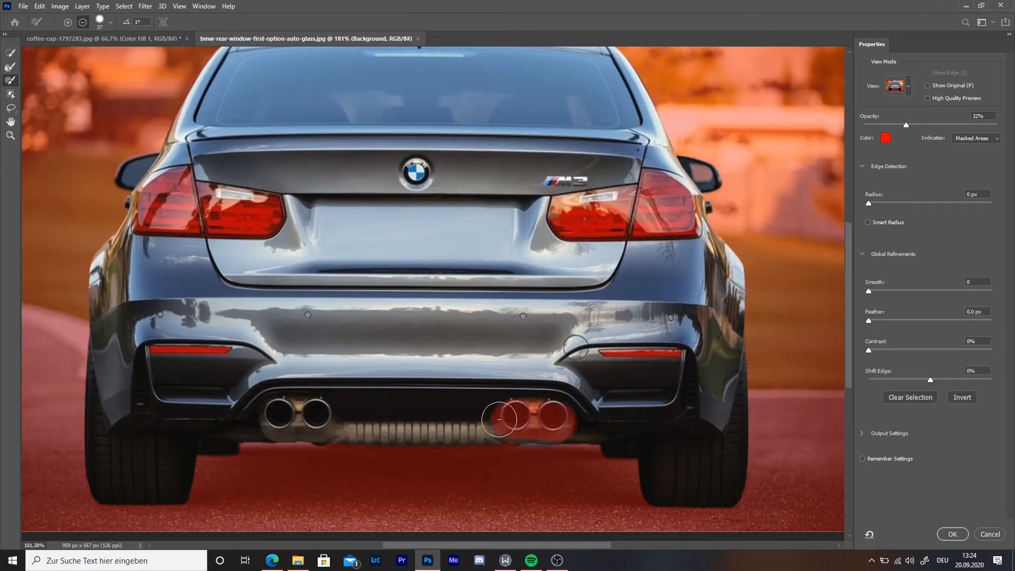
{"action": "left_click_drag", "start_coordinate": [498, 419], "coordinate": [589, 443]}
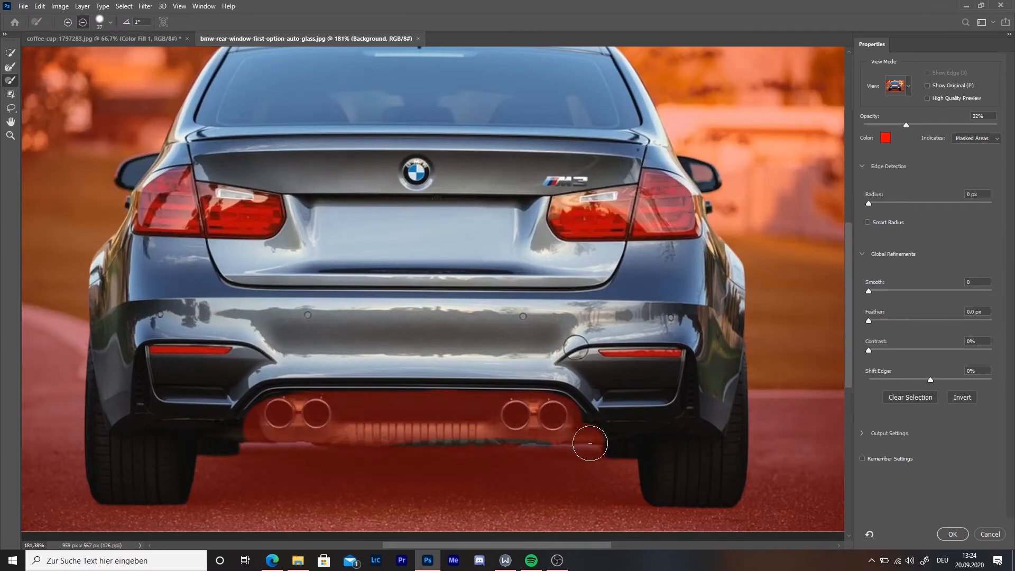
{"action": "left_click_drag", "start_coordinate": [589, 443], "coordinate": [93, 463]}
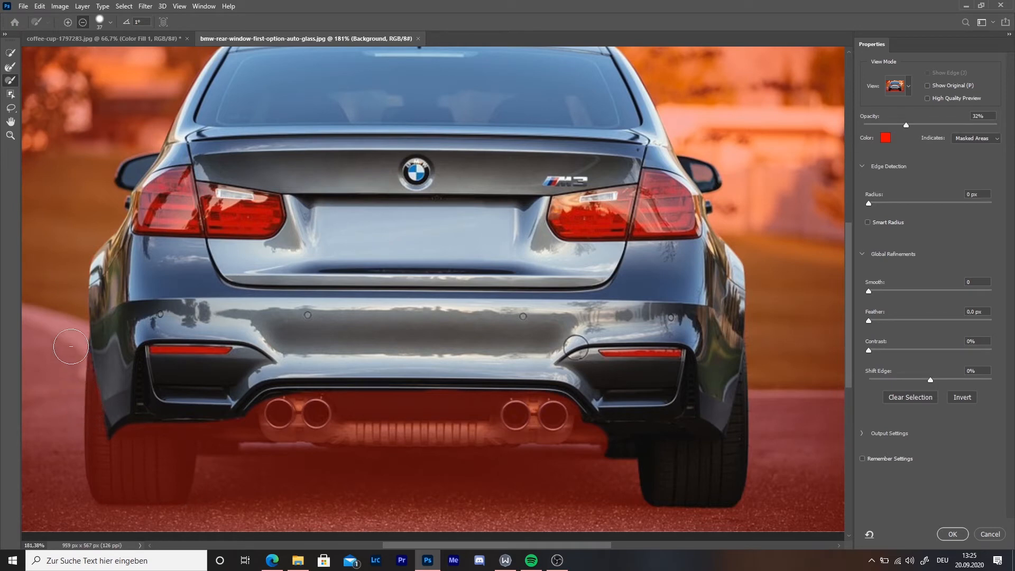
{"action": "left_click", "coordinate": [110, 21]}
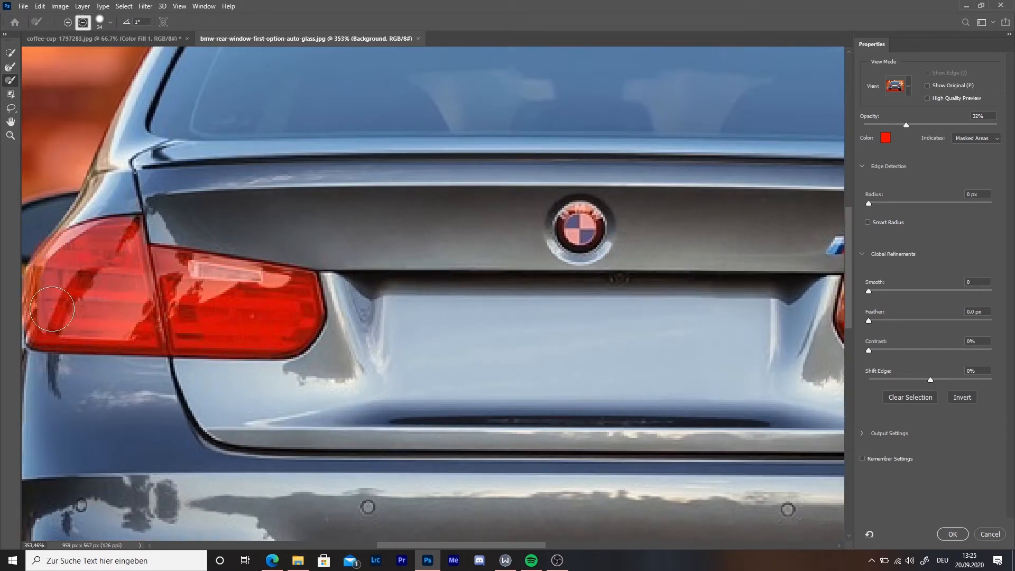
{"action": "left_click_drag", "start_coordinate": [907, 125], "coordinate": [958, 125]}
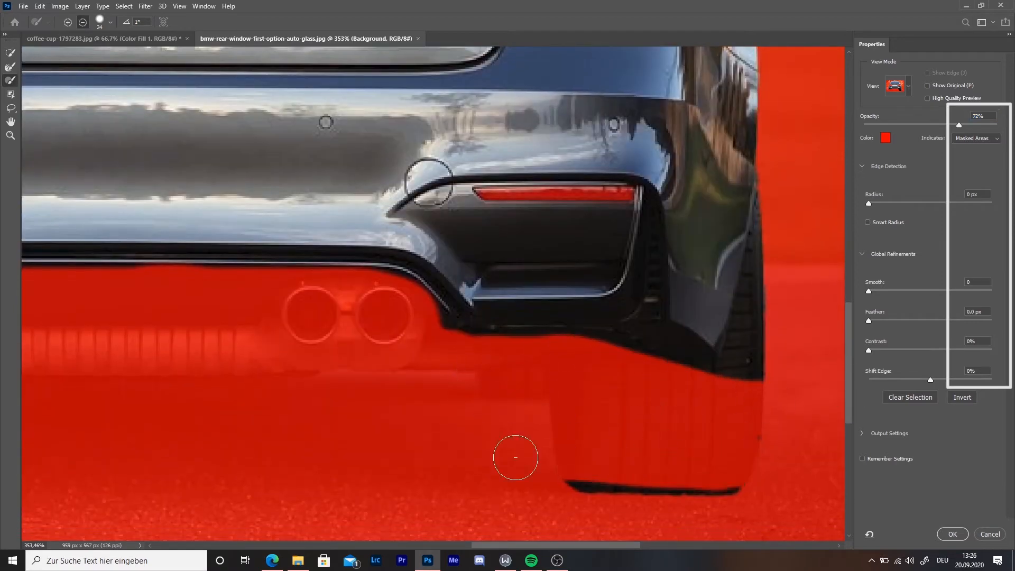
Step: Refine the car selection edges along the rear tyre, rear window and lower bumper
{"action": "left_click_drag", "start_coordinate": [515, 458], "coordinate": [751, 359]}
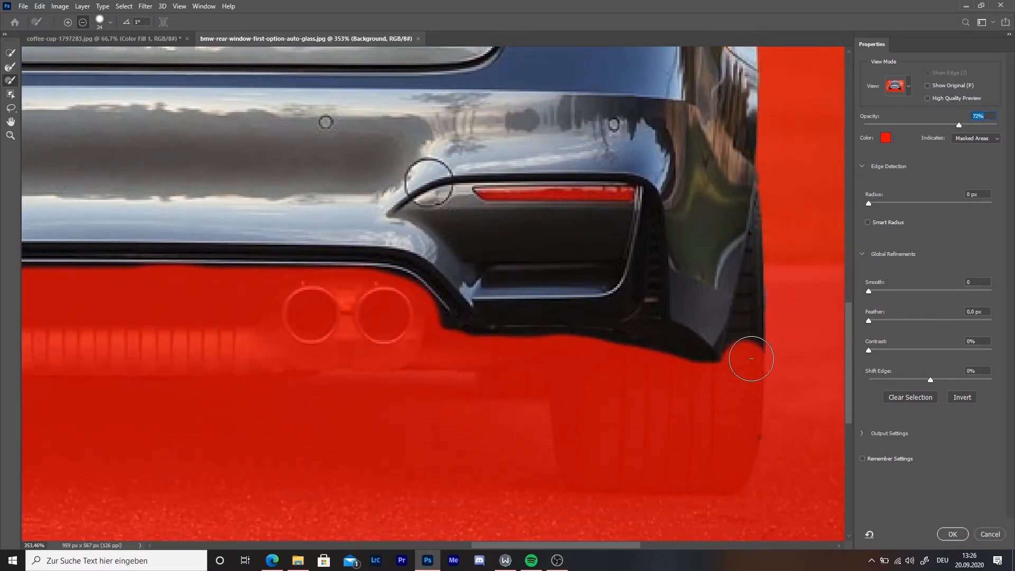
{"action": "left_click_drag", "start_coordinate": [751, 360], "coordinate": [745, 279]}
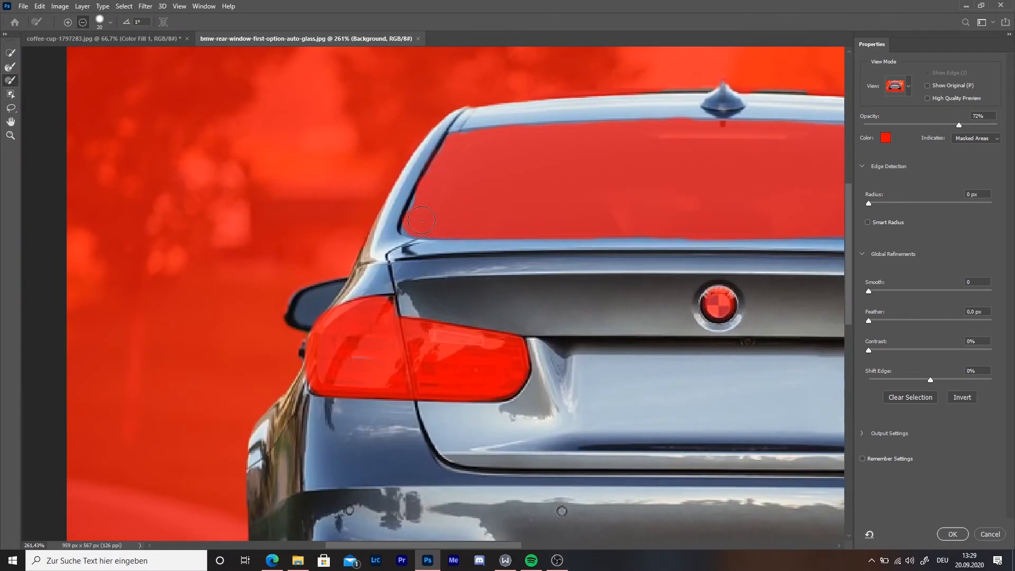
{"action": "left_click_drag", "start_coordinate": [421, 220], "coordinate": [448, 155]}
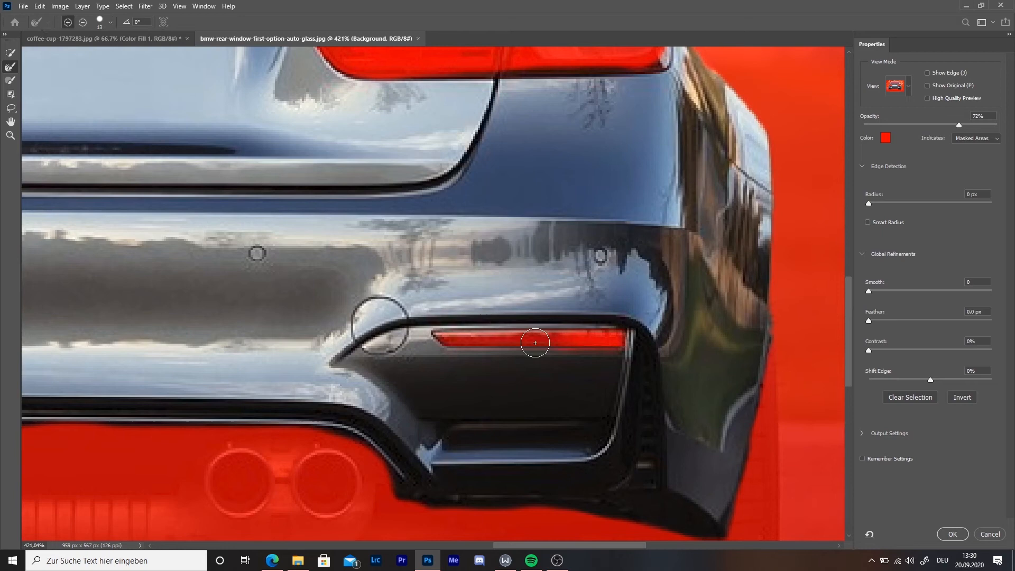
{"action": "left_click_drag", "start_coordinate": [535, 342], "coordinate": [638, 479]}
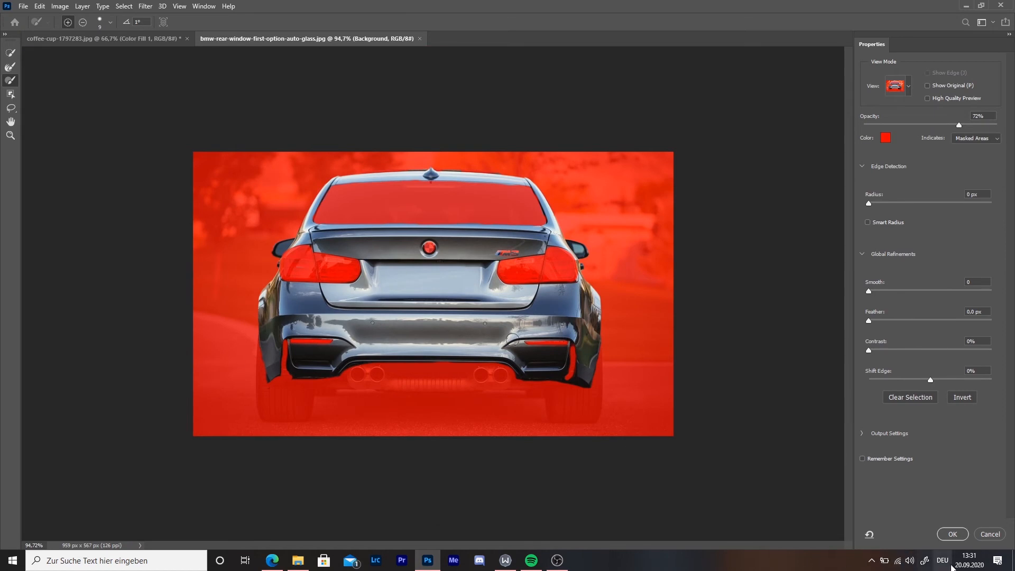
{"action": "mouse_move", "coordinate": [951, 534]}
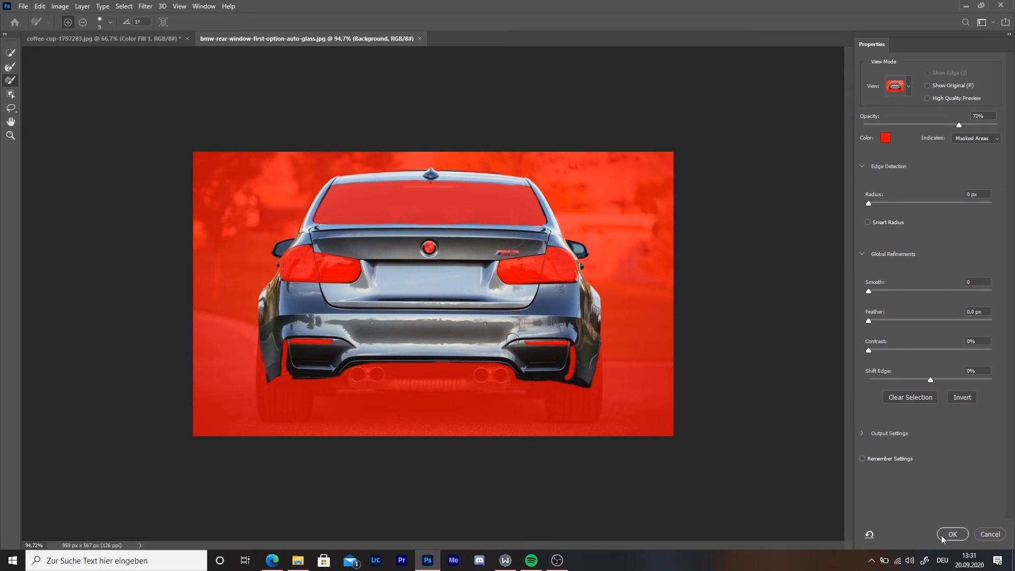
Step: Apply the selection and add a saturated blue Solid Color fill layer masked to the car body
{"action": "left_click", "coordinate": [951, 534]}
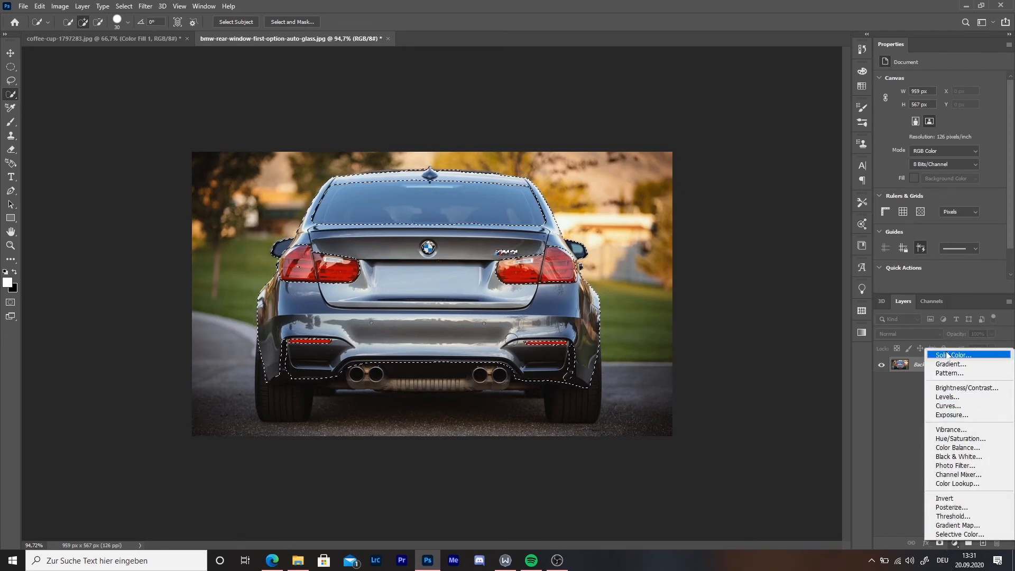
{"action": "left_click", "coordinate": [952, 355]}
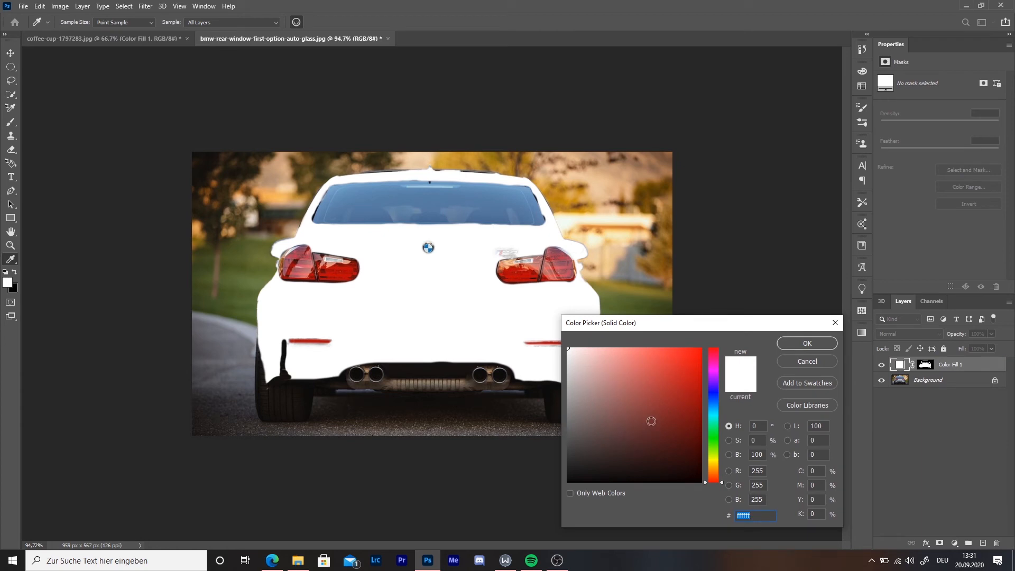
{"action": "left_click", "coordinate": [713, 394]}
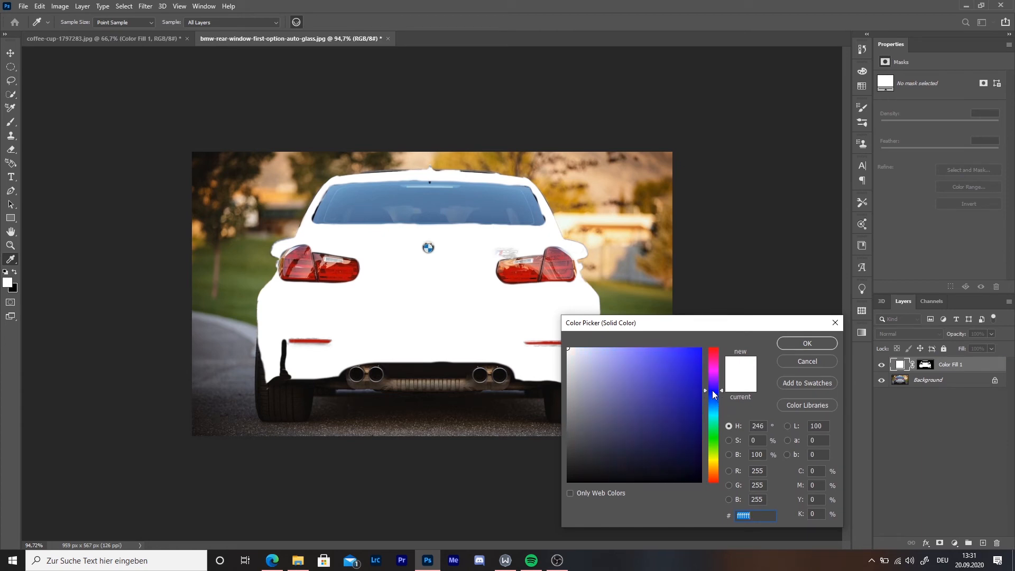
{"action": "left_click", "coordinate": [687, 373]}
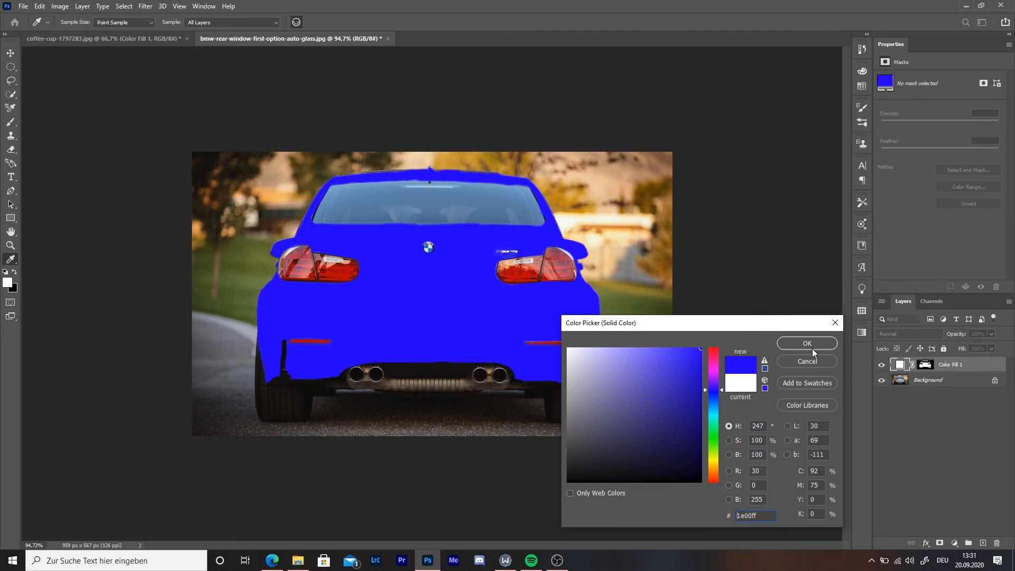
{"action": "left_click", "coordinate": [806, 343]}
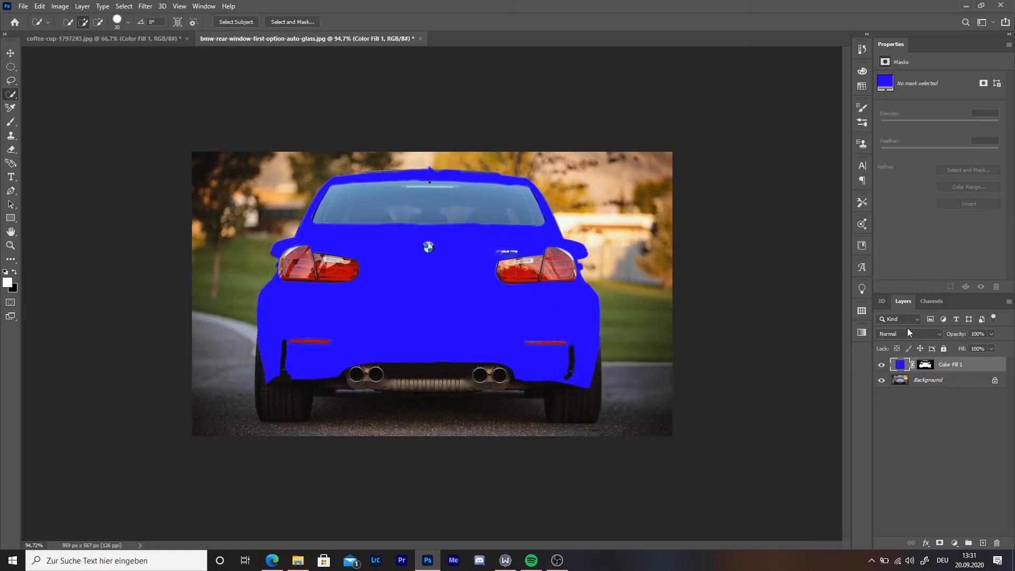
Step: Set the blue fill layer's blend mode to Multiply so the body's shading shows
{"action": "left_click", "coordinate": [910, 333]}
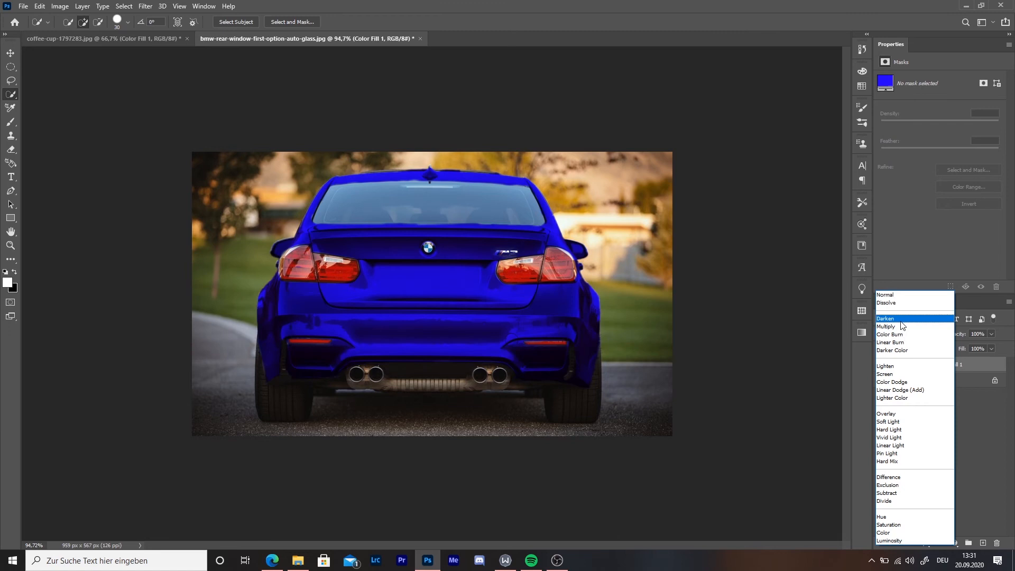
{"action": "left_click", "coordinate": [887, 327]}
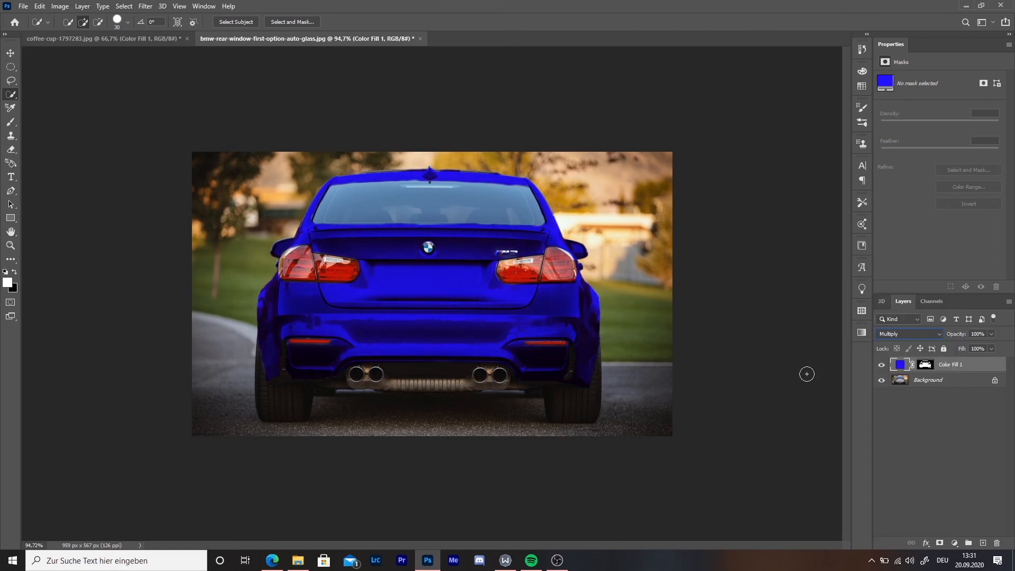
{"action": "mouse_move", "coordinate": [496, 330]}
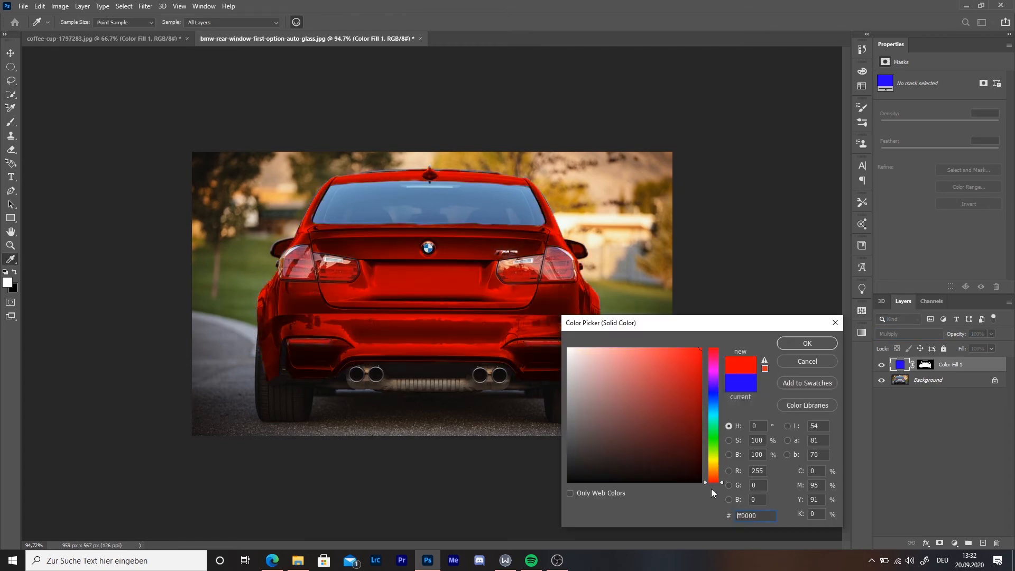
Step: Close the Color Picker to swap the solid colour fill for a gradient fill layer
{"action": "left_click", "coordinate": [806, 343]}
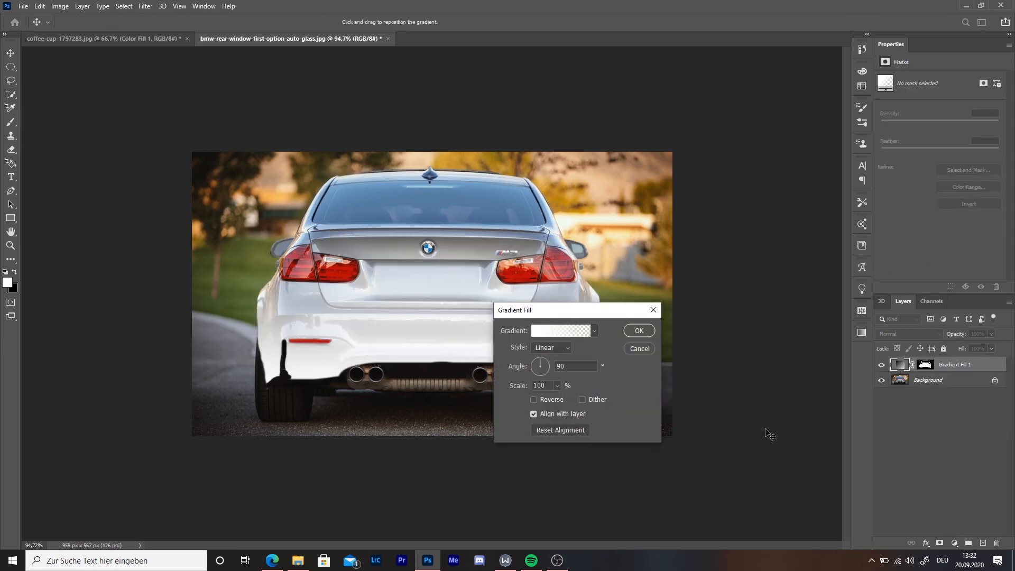
Step: Choose the pink-to-cyan preset from the Lilatöne gradient group and confirm the gradient fill
{"action": "left_click", "coordinate": [593, 331]}
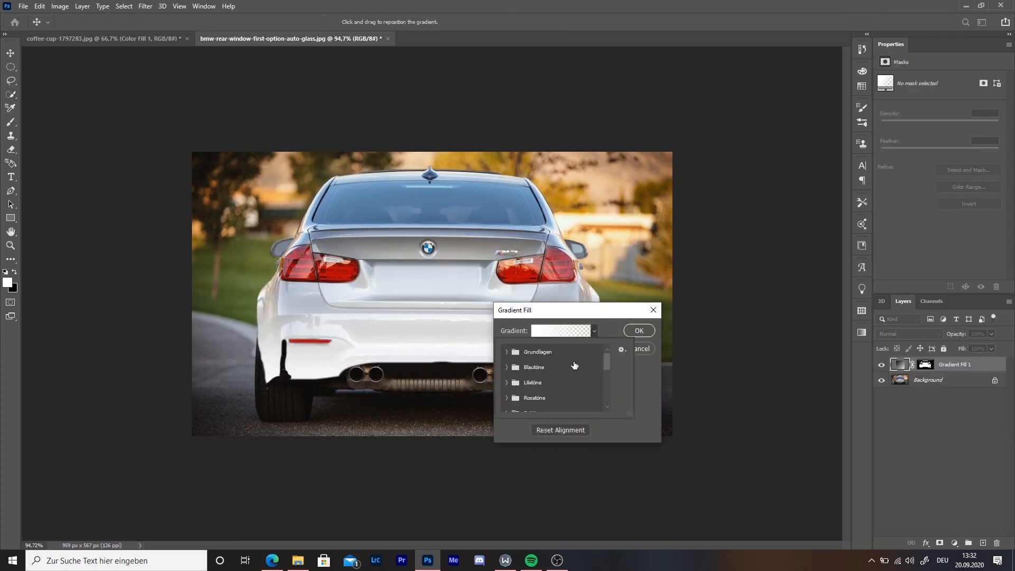
{"action": "left_click", "coordinate": [508, 383]}
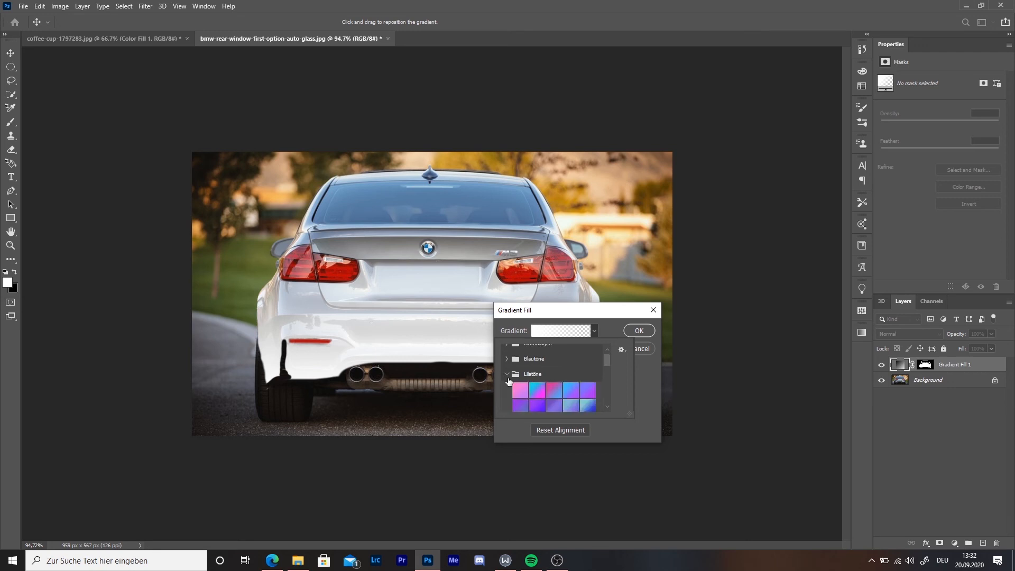
{"action": "left_click", "coordinate": [520, 387]}
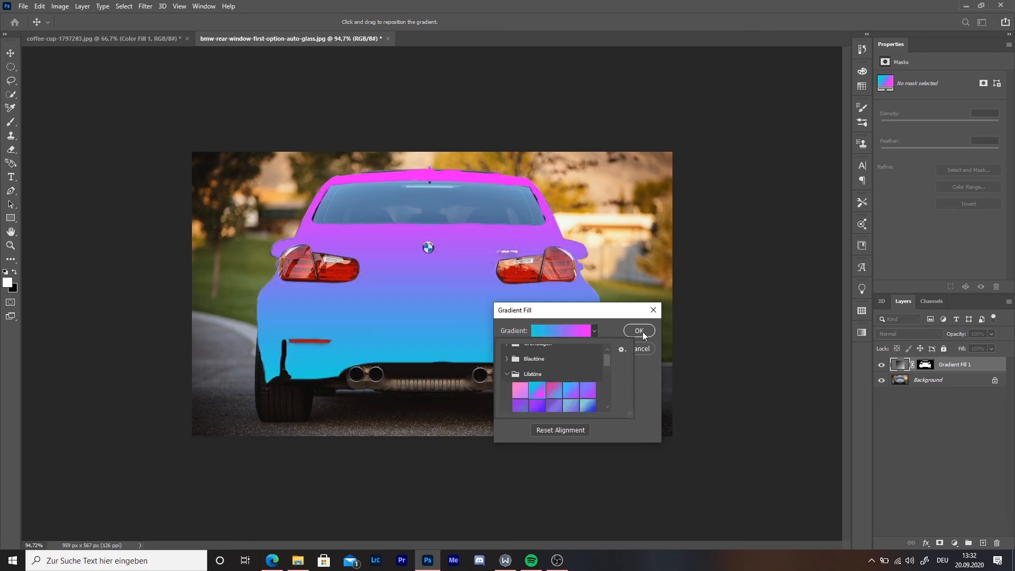
{"action": "left_click", "coordinate": [639, 331]}
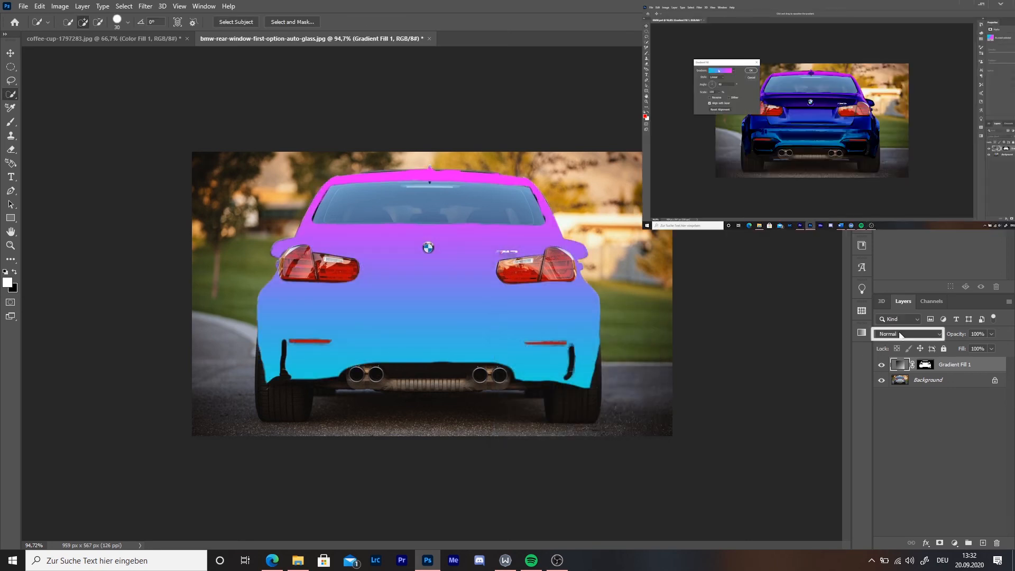
Step: Set the gradient fill layer's blend mode to Linear Burn for a purple-blue finish
{"action": "left_click", "coordinate": [907, 333]}
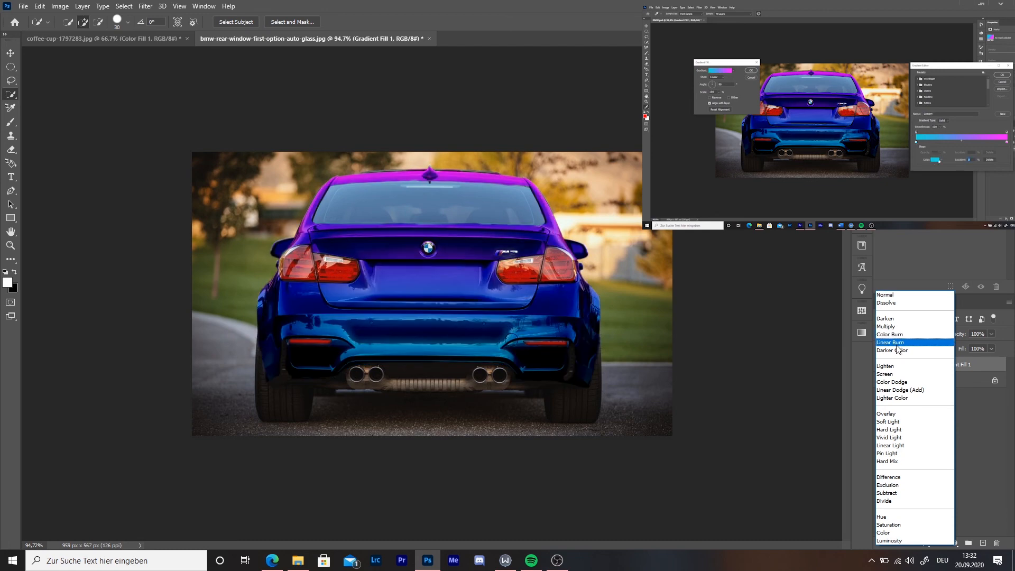
{"action": "left_click", "coordinate": [890, 342]}
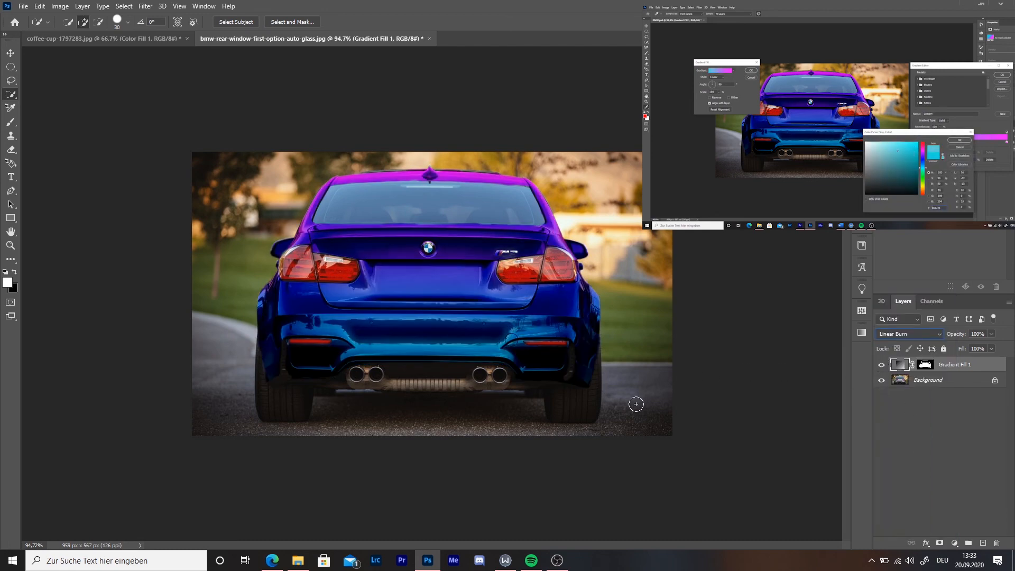